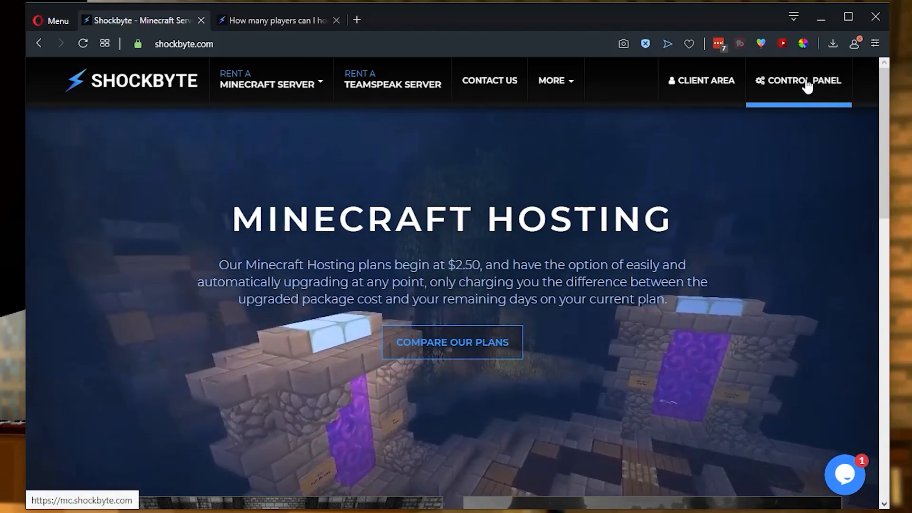
# Open the Multicraft control panel and the Shockbyte Tutorial server's overview page.
pyautogui.click(804, 80)
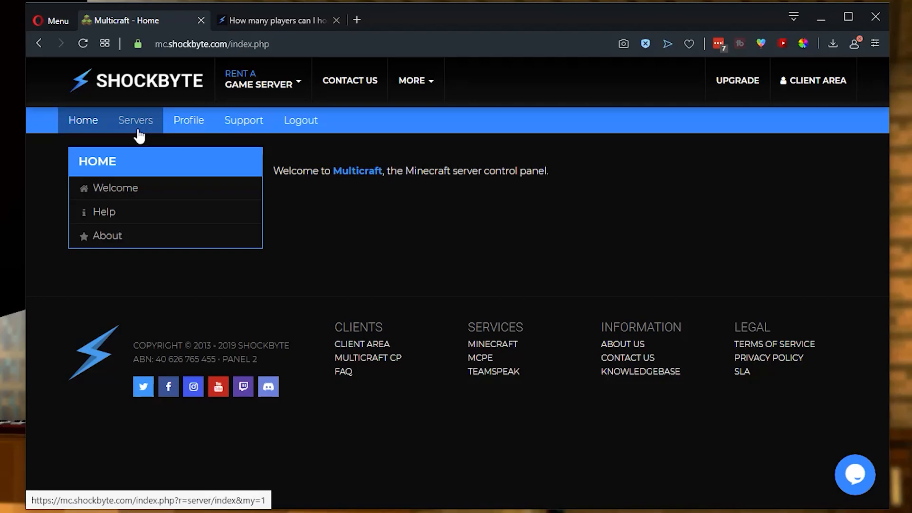
pyautogui.click(135, 120)
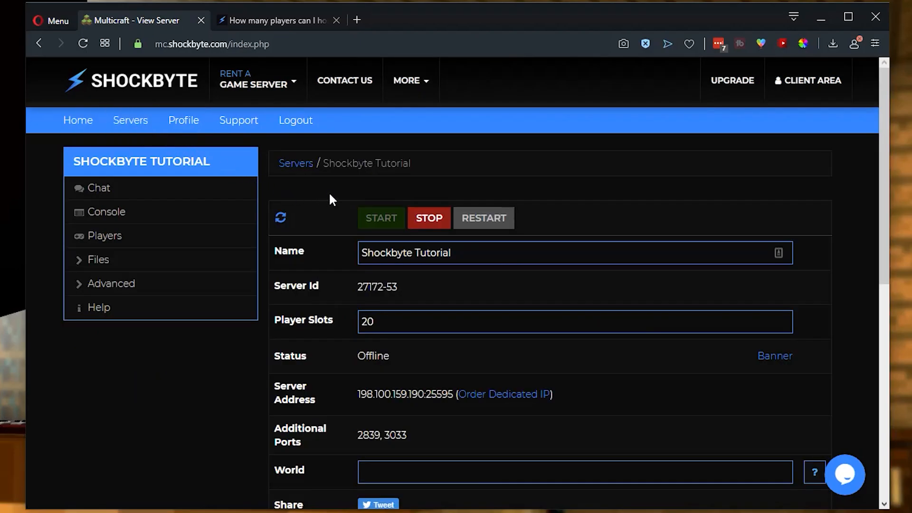
pyautogui.moveTo(291, 198)
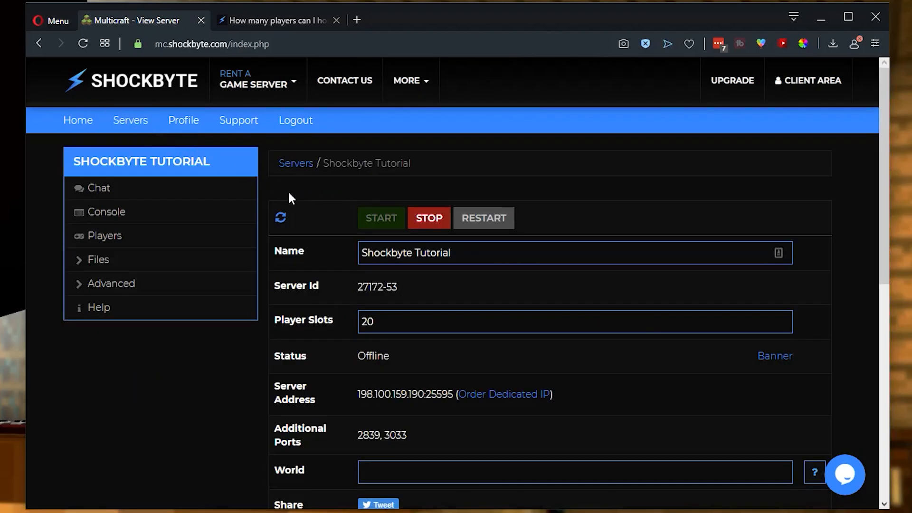
pyautogui.moveTo(270, 272)
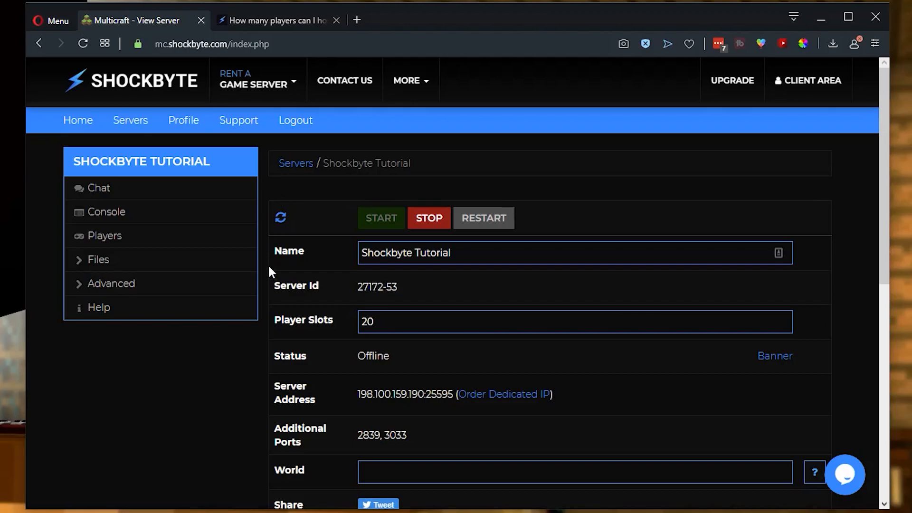
pyautogui.moveTo(397, 384)
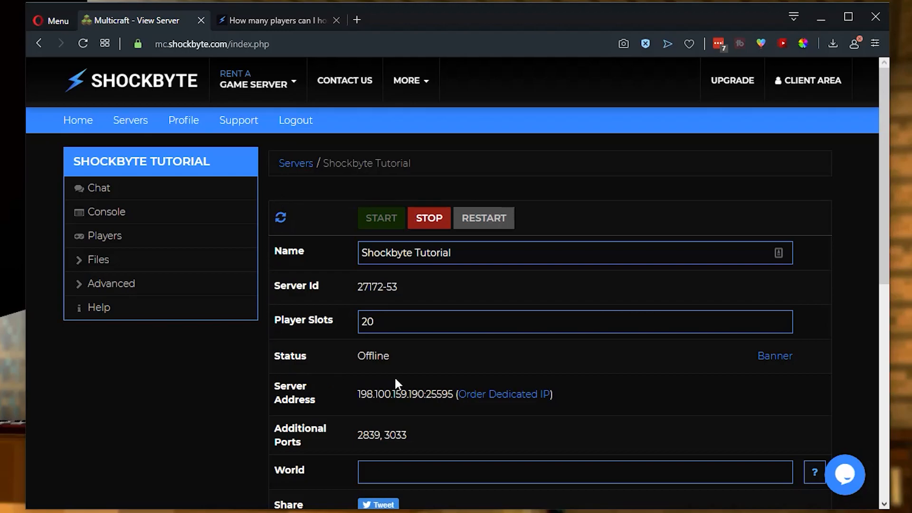
pyautogui.moveTo(387, 350)
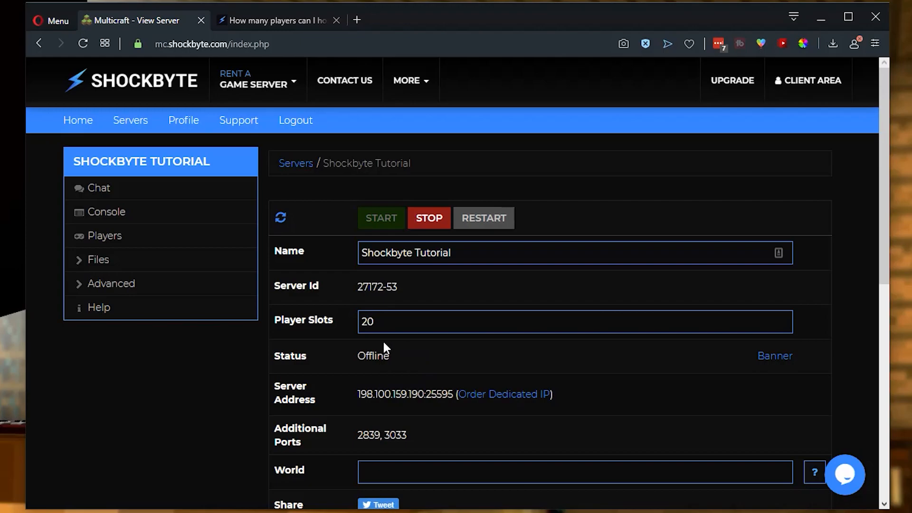
pyautogui.moveTo(356, 354)
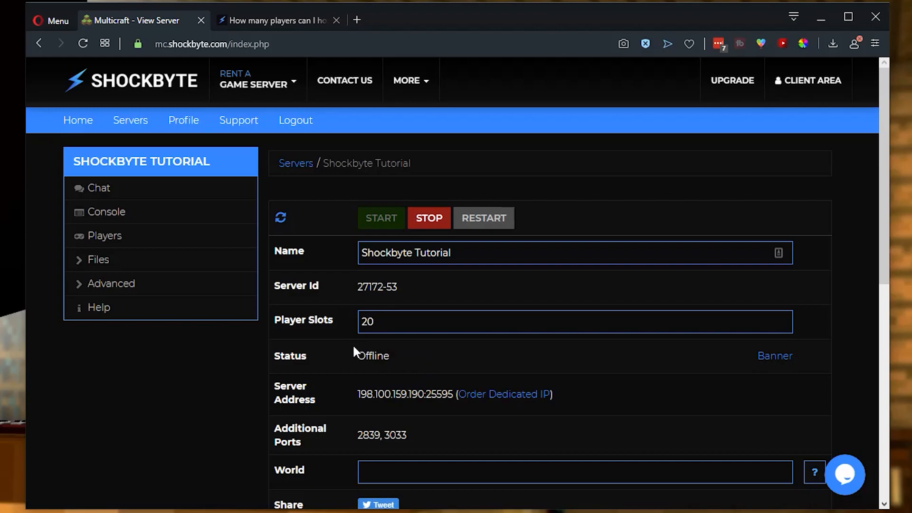
pyautogui.moveTo(352, 376)
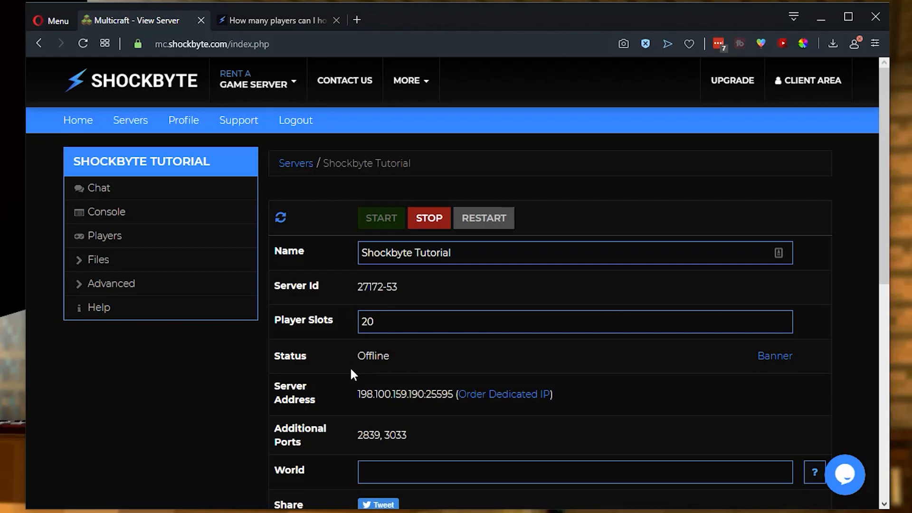
pyautogui.moveTo(358, 380)
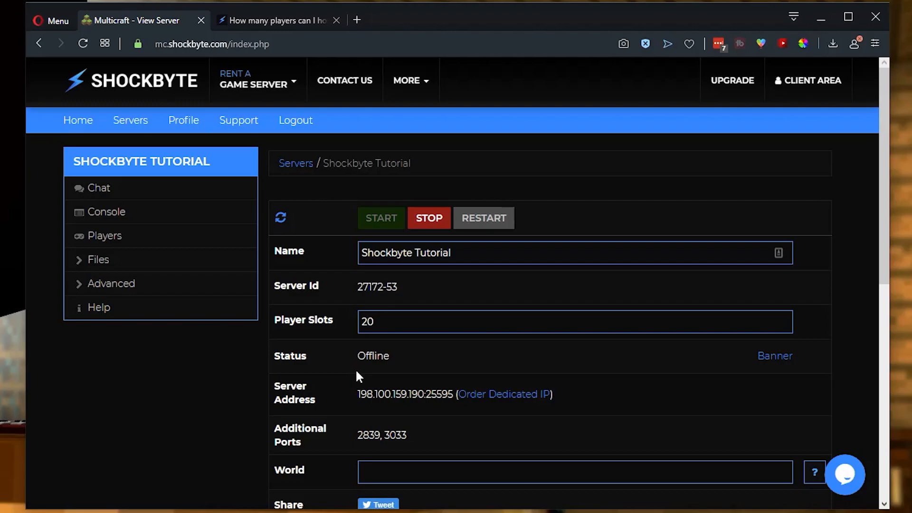
pyautogui.moveTo(396, 374)
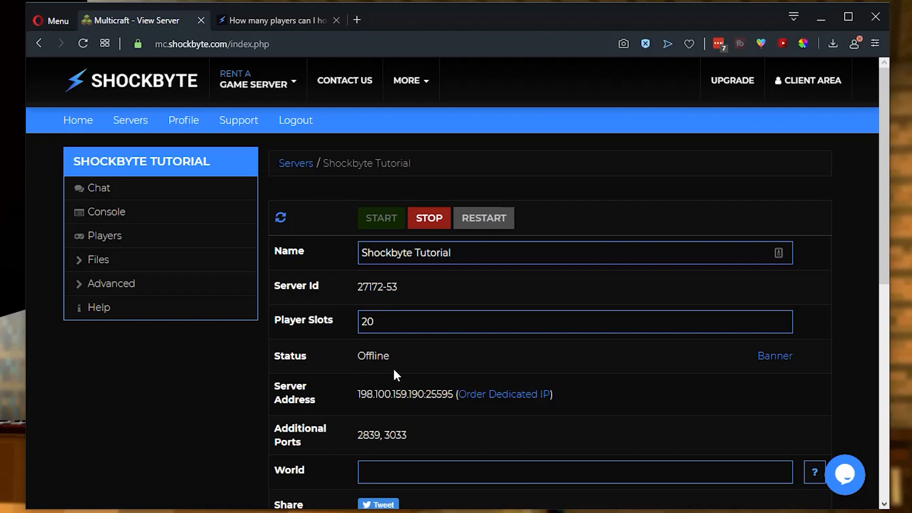
pyautogui.moveTo(411, 356)
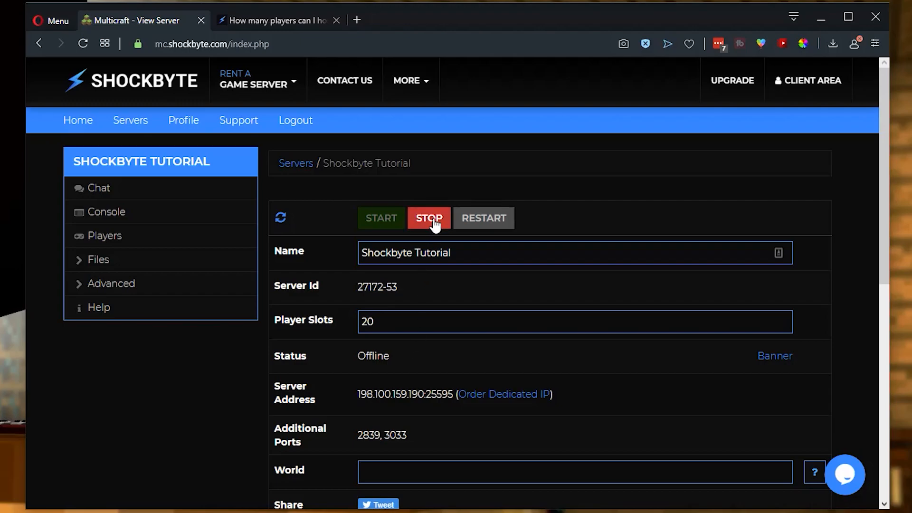
# Stop the Shockbyte Tutorial server and view its Files > Backup page.
pyautogui.click(428, 218)
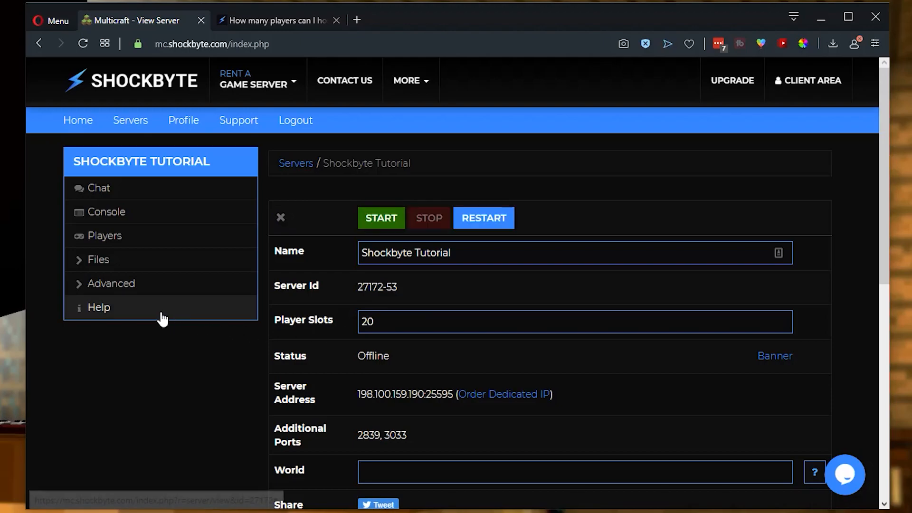
pyautogui.click(98, 259)
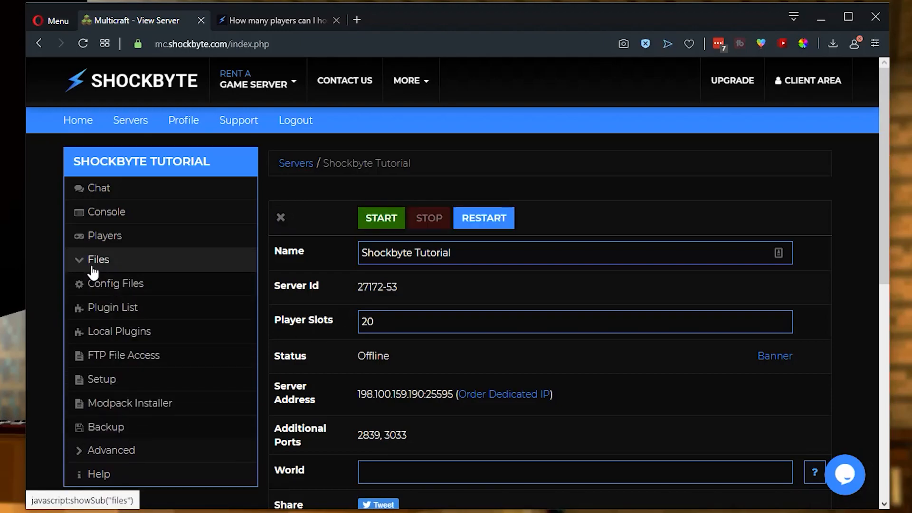
pyautogui.moveTo(117, 435)
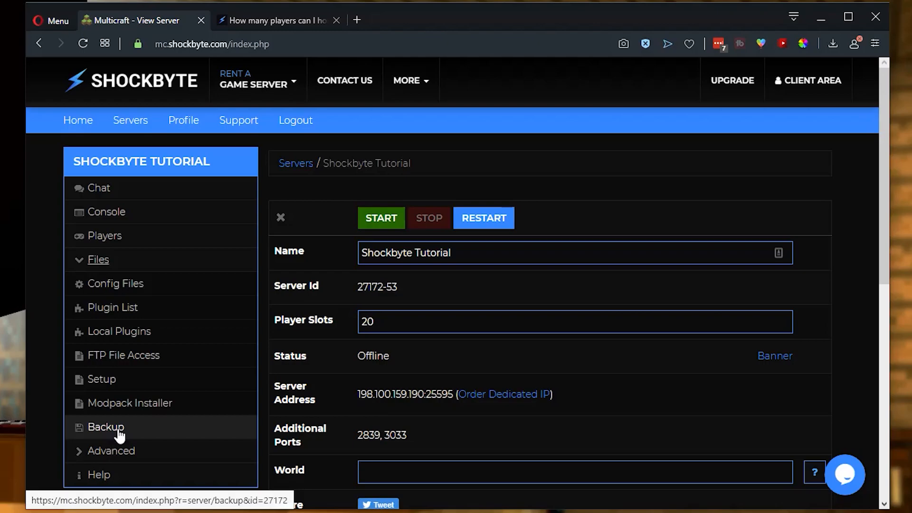
pyautogui.click(105, 426)
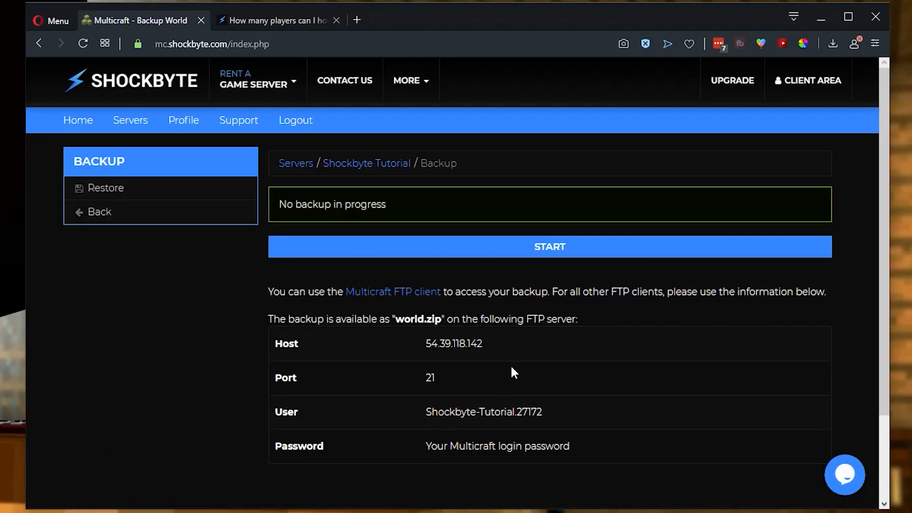
pyautogui.moveTo(305, 399)
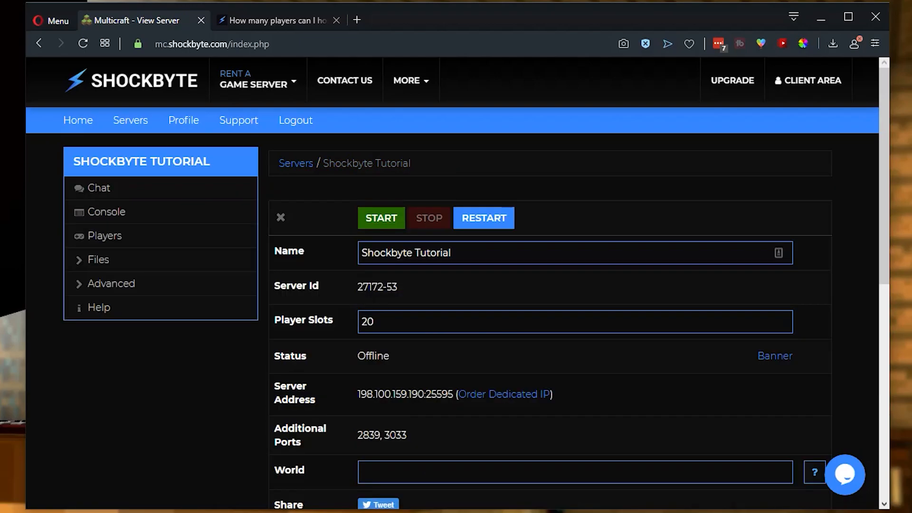
pyautogui.moveTo(428, 241)
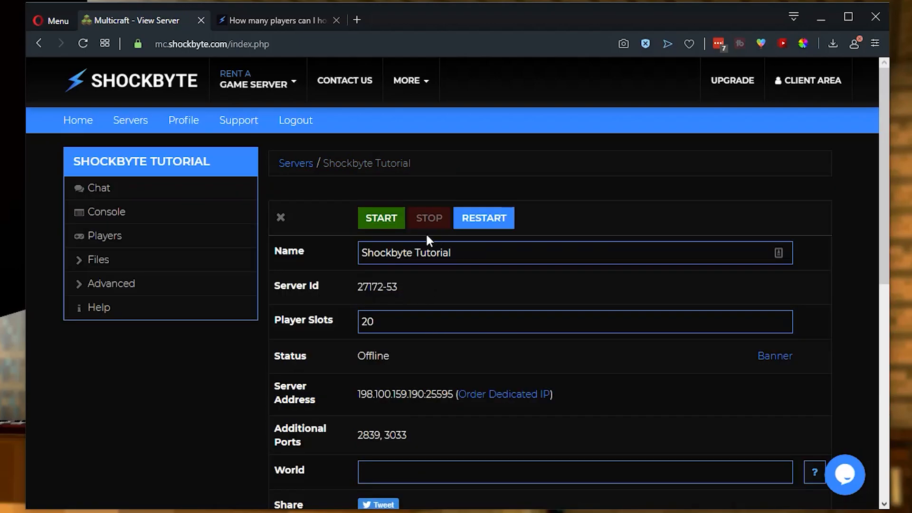
pyautogui.moveTo(275, 326)
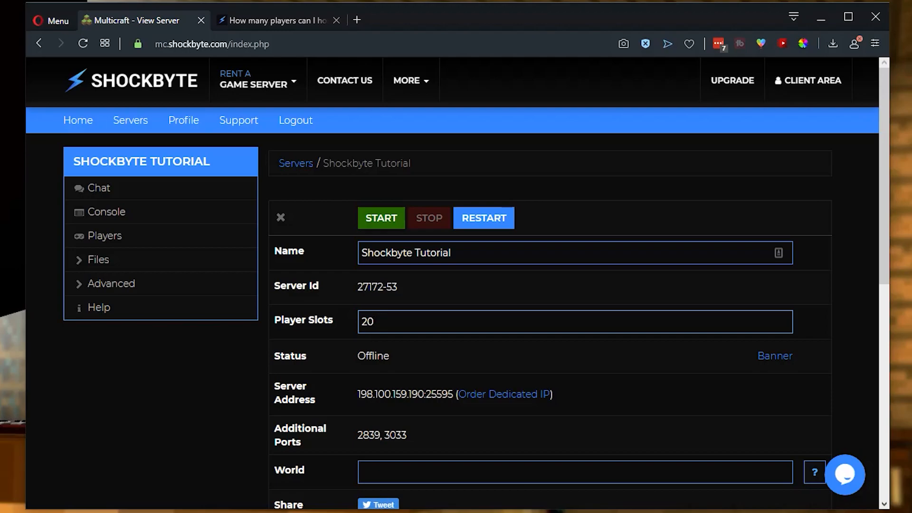
# Change Player Slots from 20 to 40 and save the settings.
pyautogui.doubleClick(367, 321)
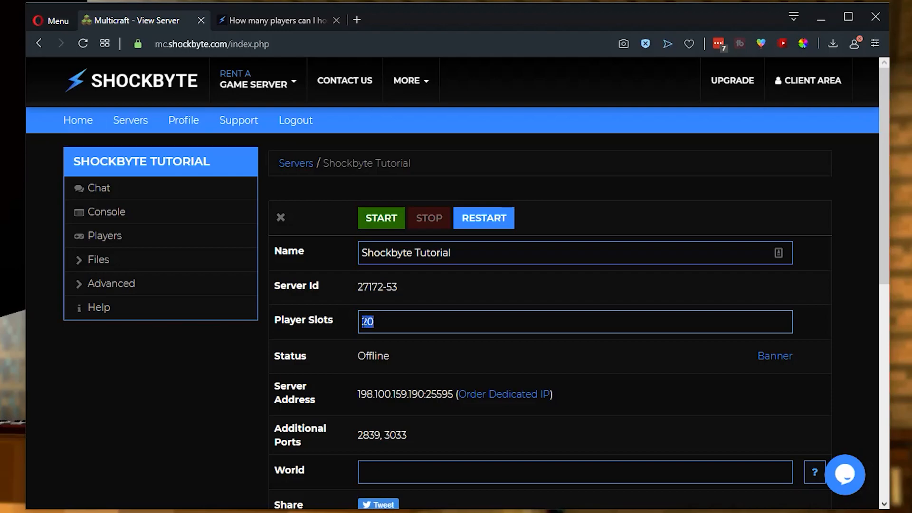
pyautogui.write('40')
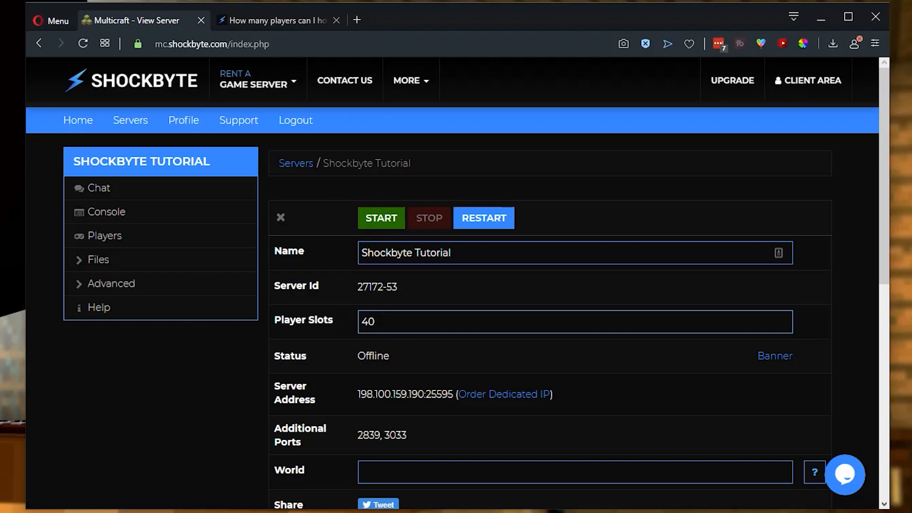
pyautogui.scroll(-3)
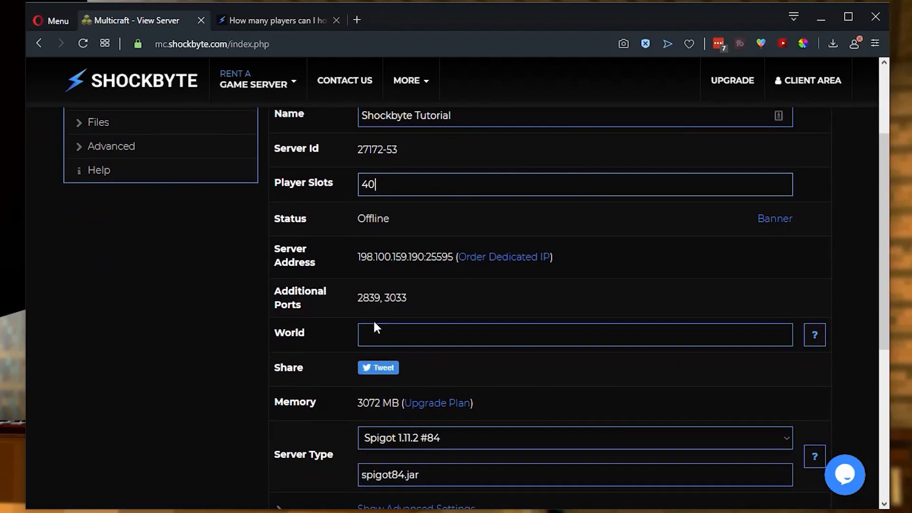
pyautogui.scroll(-3)
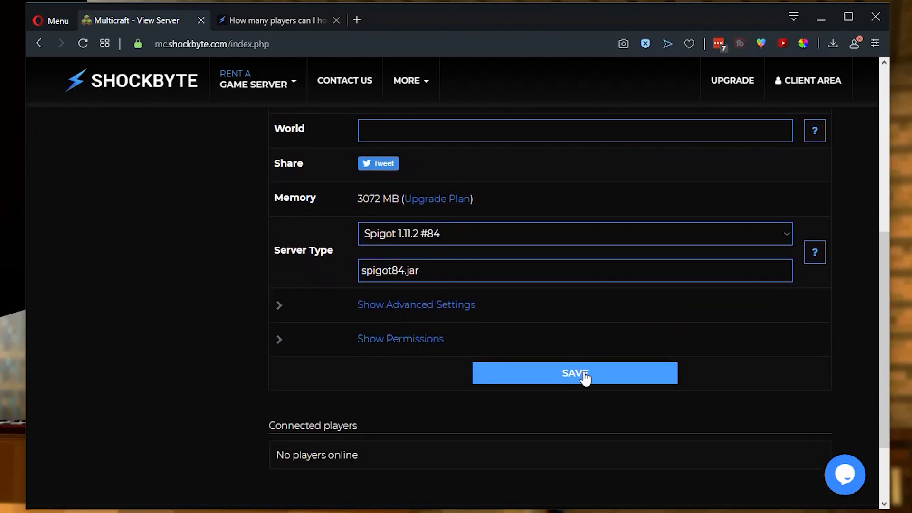
pyautogui.click(574, 373)
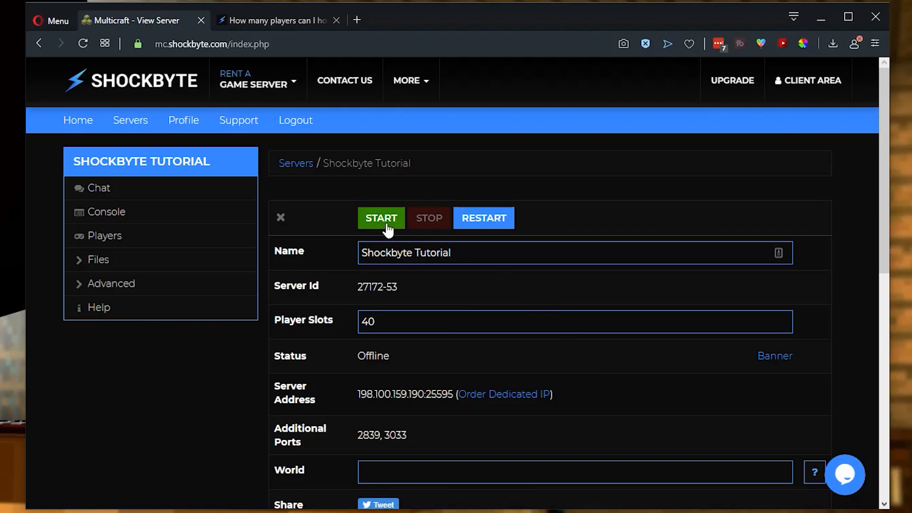
# Start the Shockbyte Tutorial server from its overview page.
pyautogui.click(381, 217)
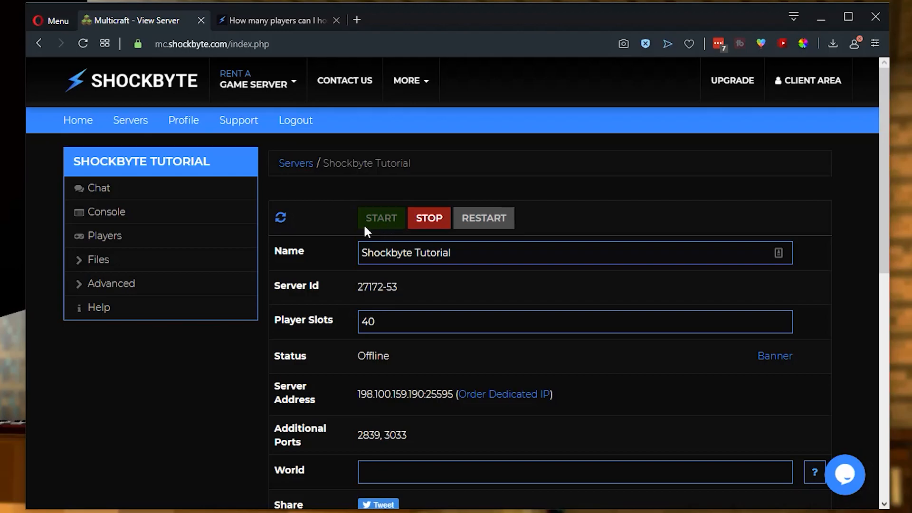
pyautogui.moveTo(380, 234)
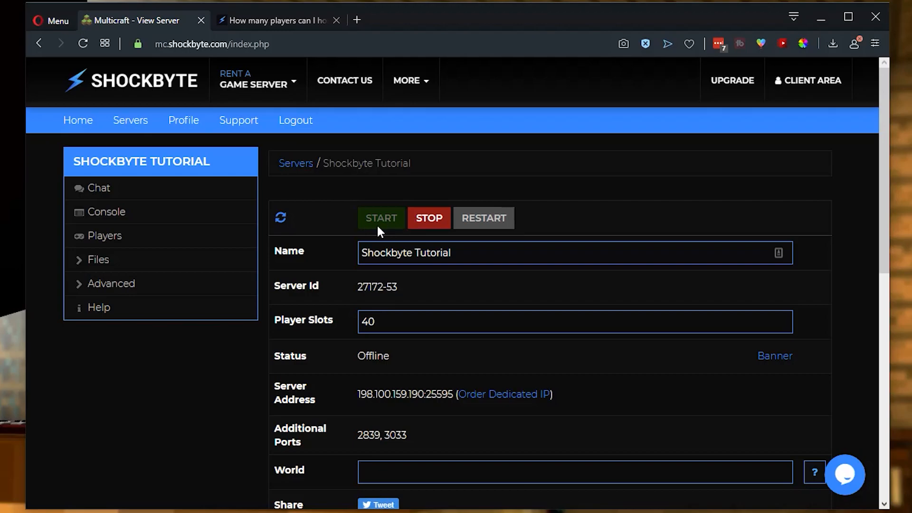
# Read the players-per-plan knowledgebase article, then go to Minecraft PC server hosting.
pyautogui.click(278, 20)
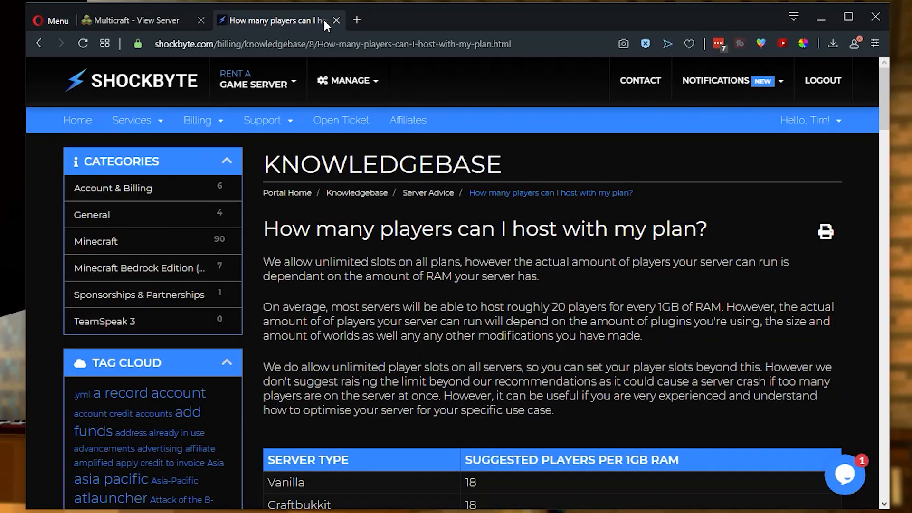
pyautogui.scroll(-3)
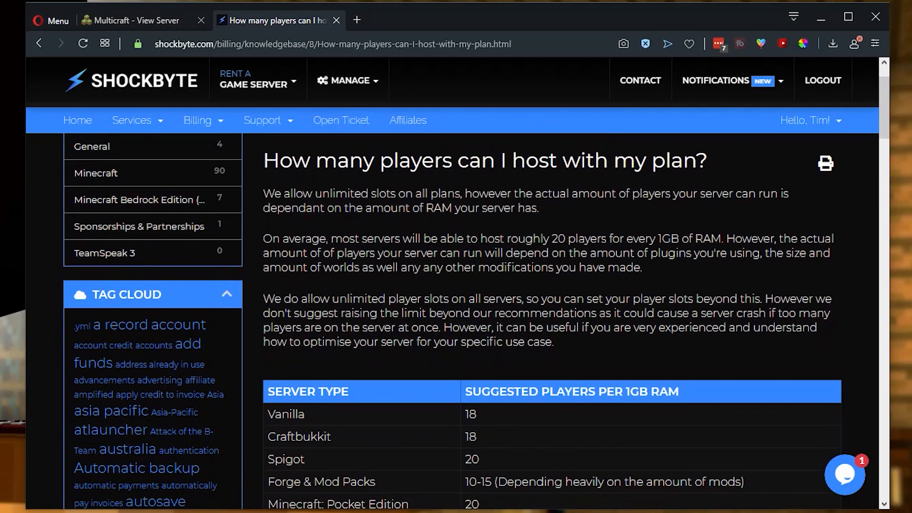
pyautogui.scroll(-3)
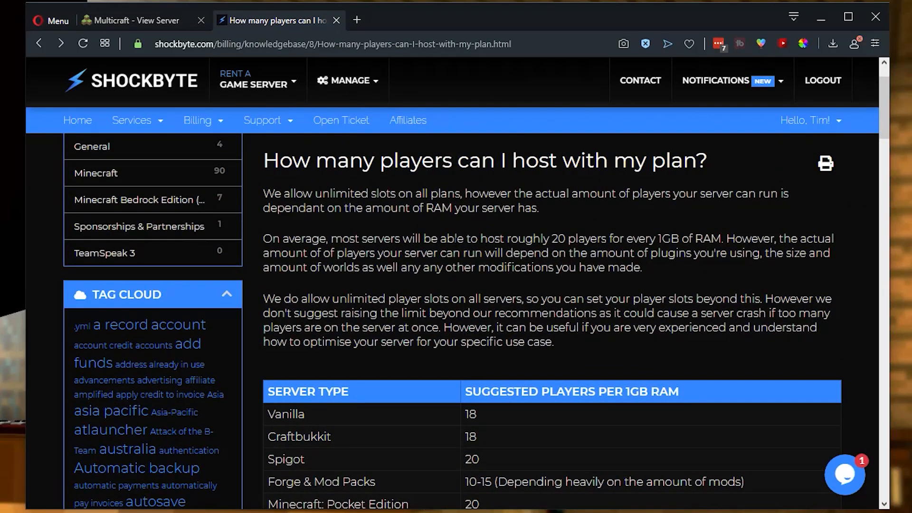
pyautogui.click(254, 84)
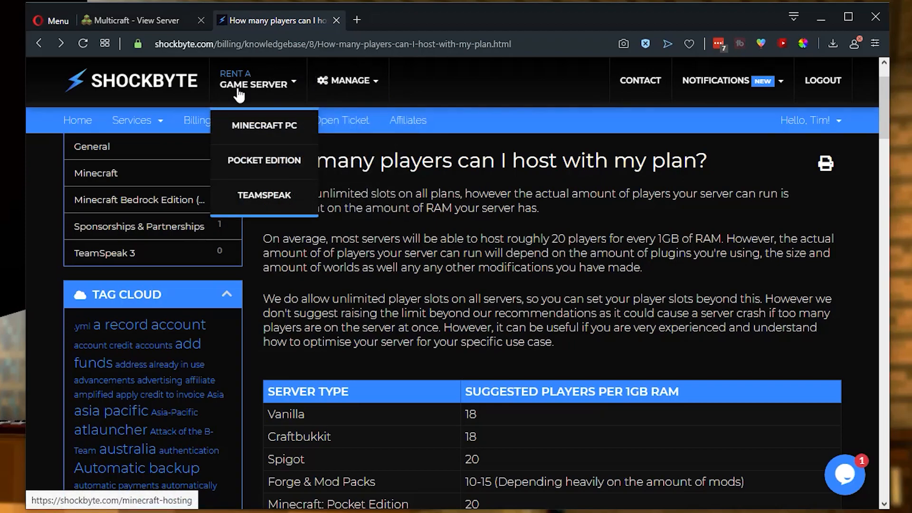
pyautogui.click(264, 126)
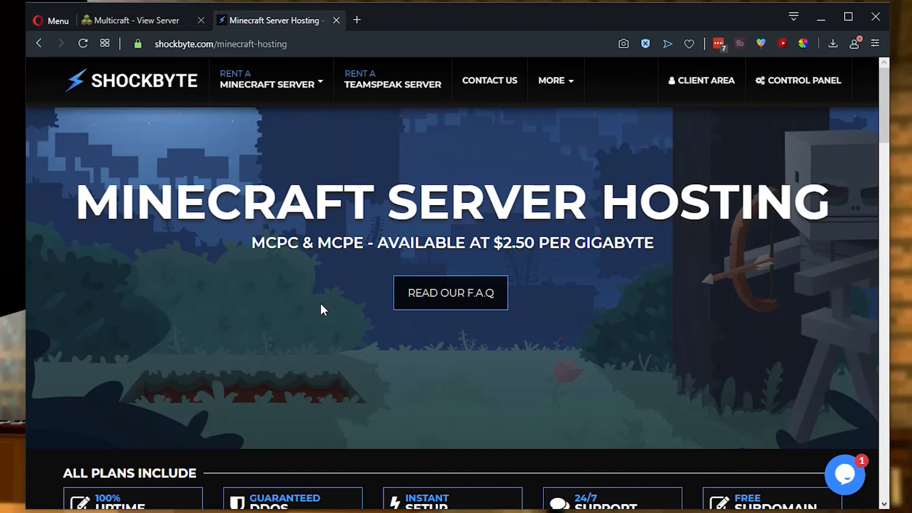
pyautogui.moveTo(320, 266)
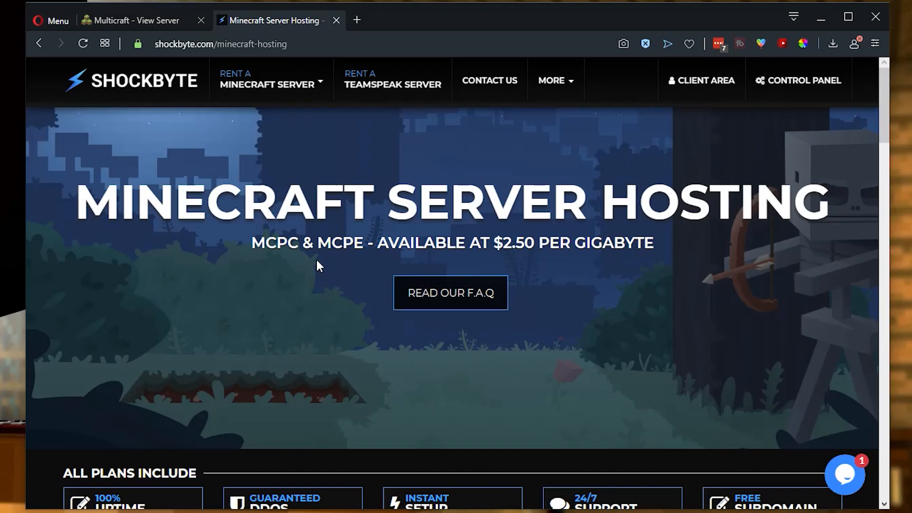